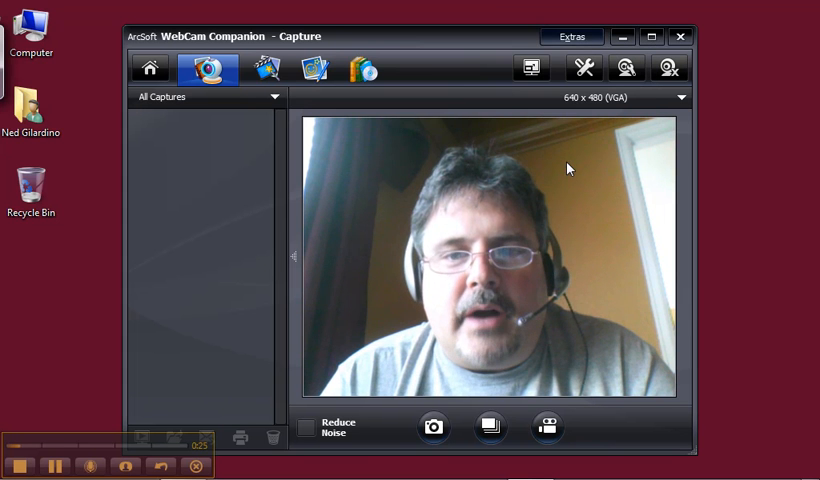
Step: Open the Options dialog showing the media folder set to Pictures
{"action": "left_click", "coordinate": [583, 67]}
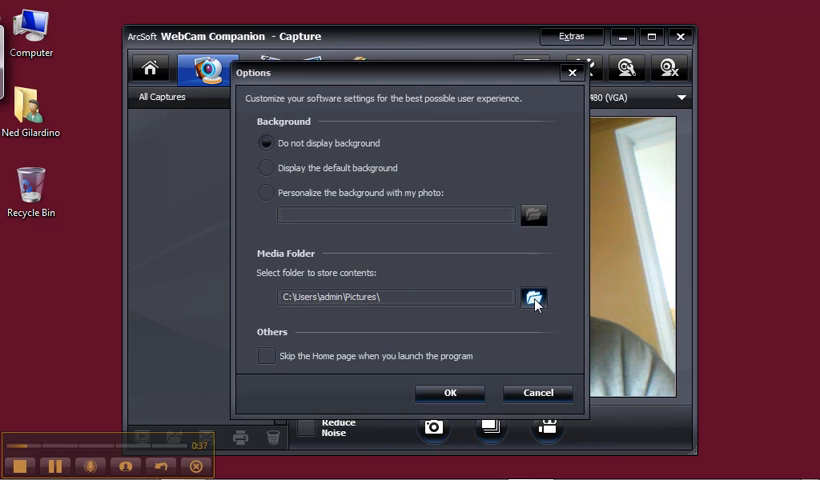
Step: Browse for the media storage folder and choose My Pictures
{"action": "left_click", "coordinate": [536, 299]}
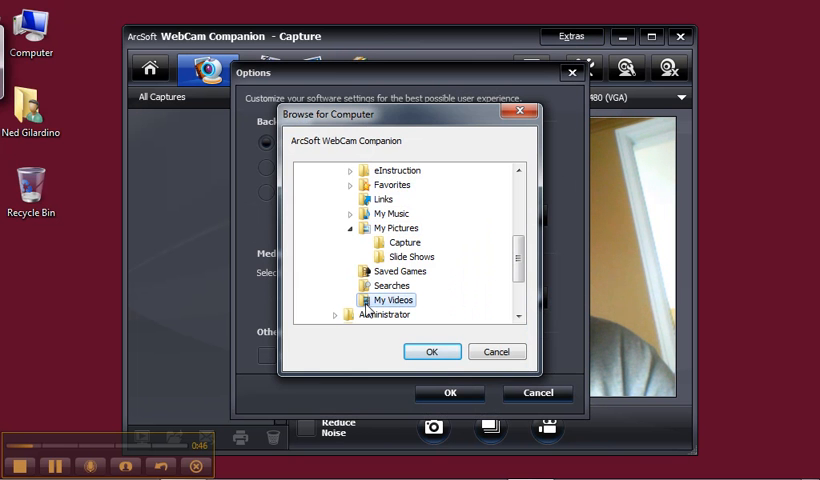
{"action": "mouse_move", "coordinate": [373, 243]}
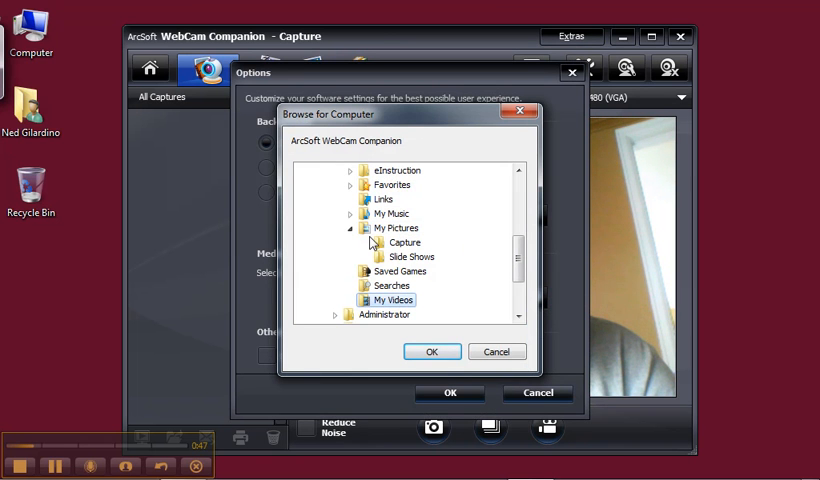
{"action": "left_click", "coordinate": [497, 351]}
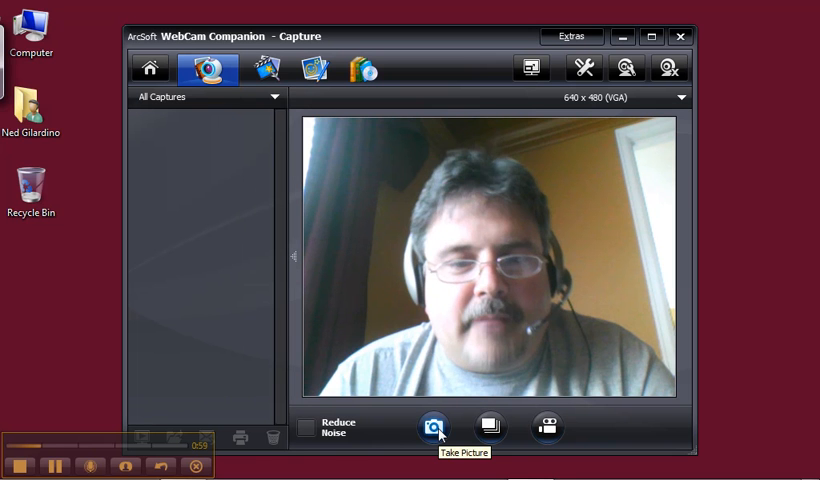
Step: Take a webcam snapshot that appears as Image2 in the captures list
{"action": "left_click", "coordinate": [433, 427]}
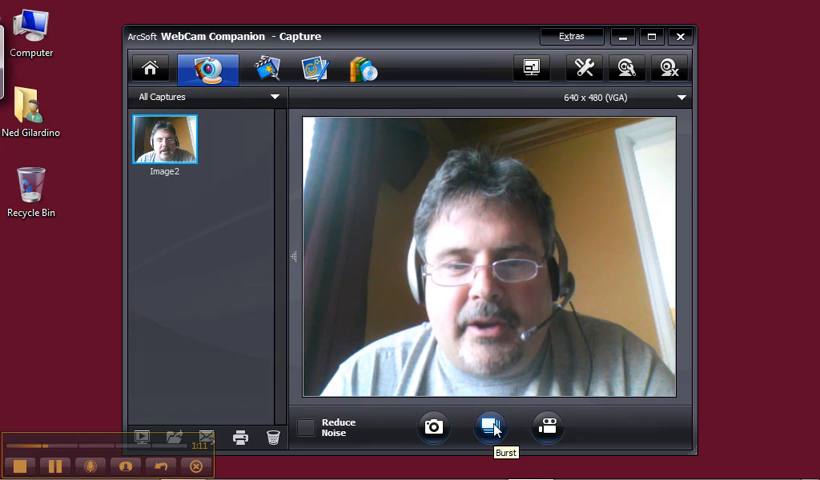
{"action": "mouse_move", "coordinate": [350, 107]}
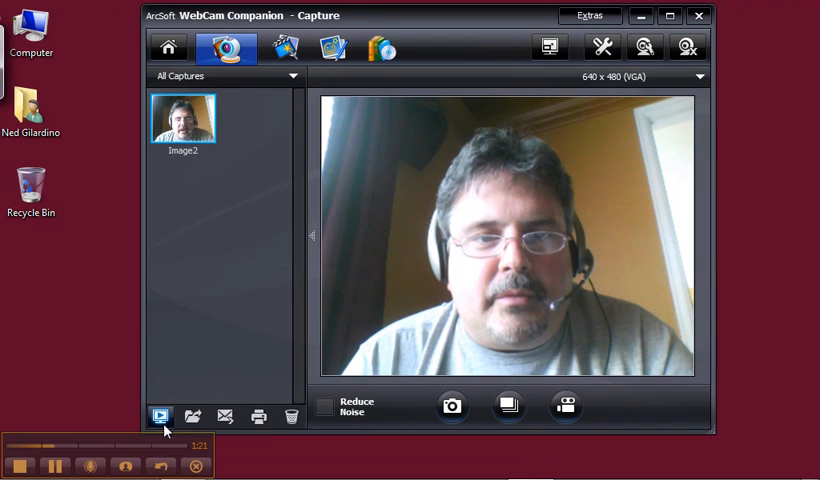
{"action": "mouse_move", "coordinate": [157, 417]}
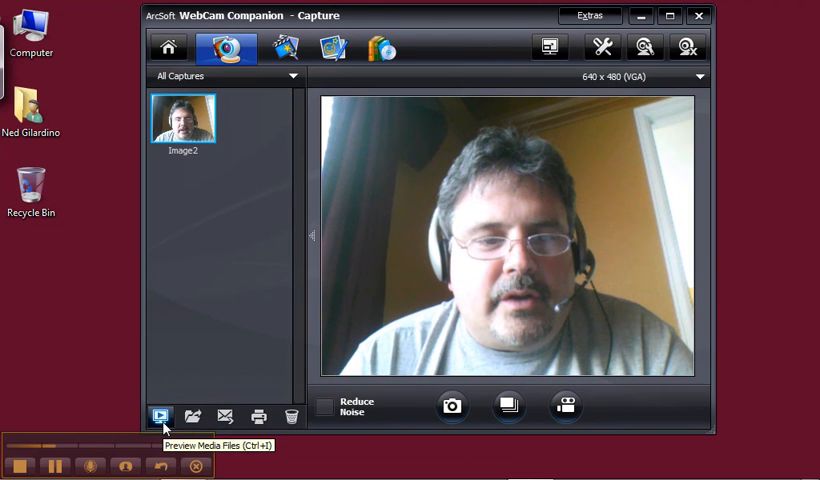